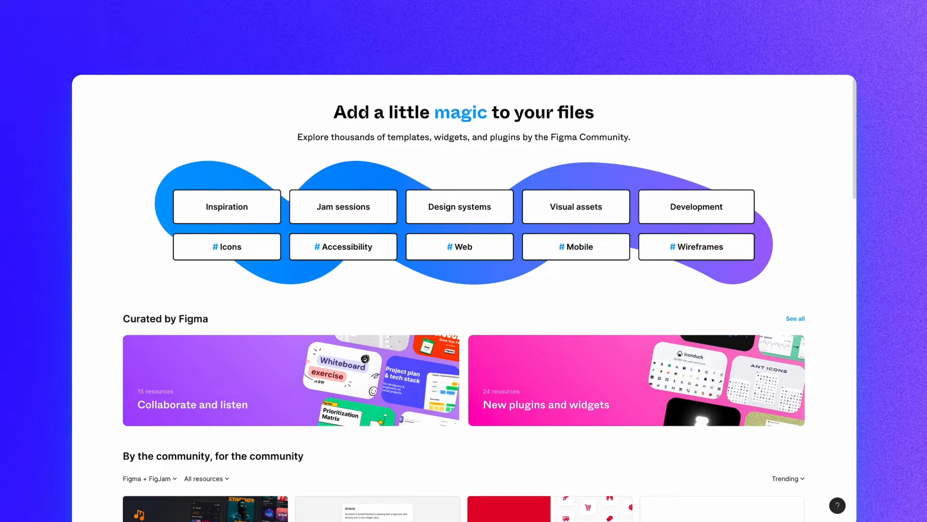
Open the 'New plugins and widgets' collection and go to the Iconduck plugin page.
left_click(637, 380)
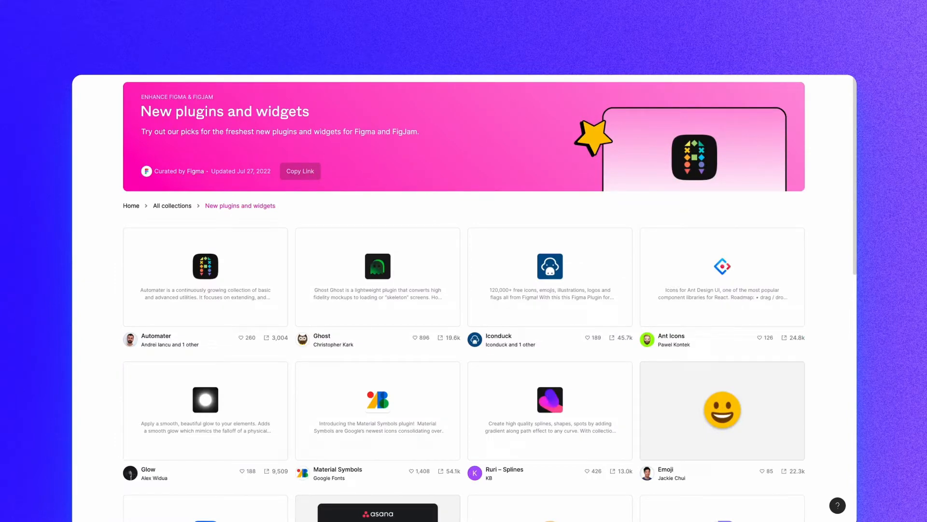
left_click(549, 277)
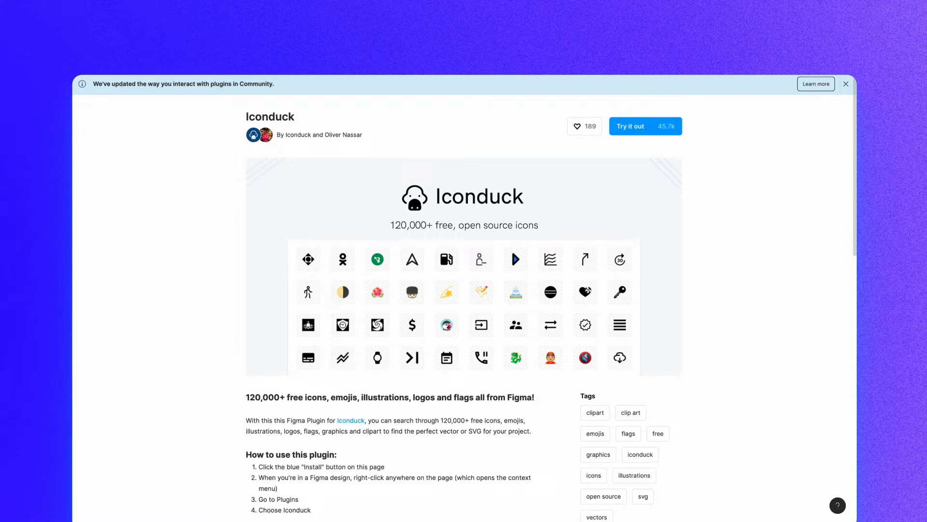
scroll("down", 3)
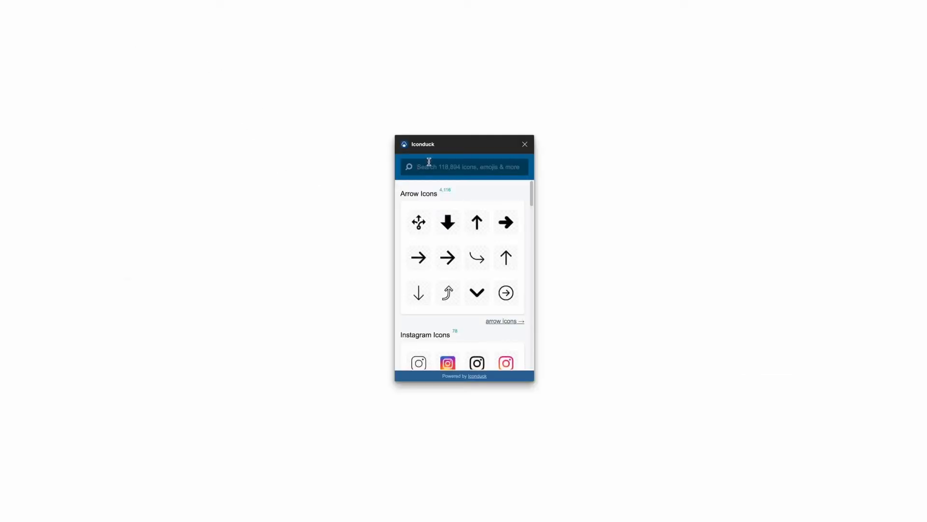
Search Iconduck for a 'settings' gear icon, then try 'money' and 'people' searches.
type("settings")
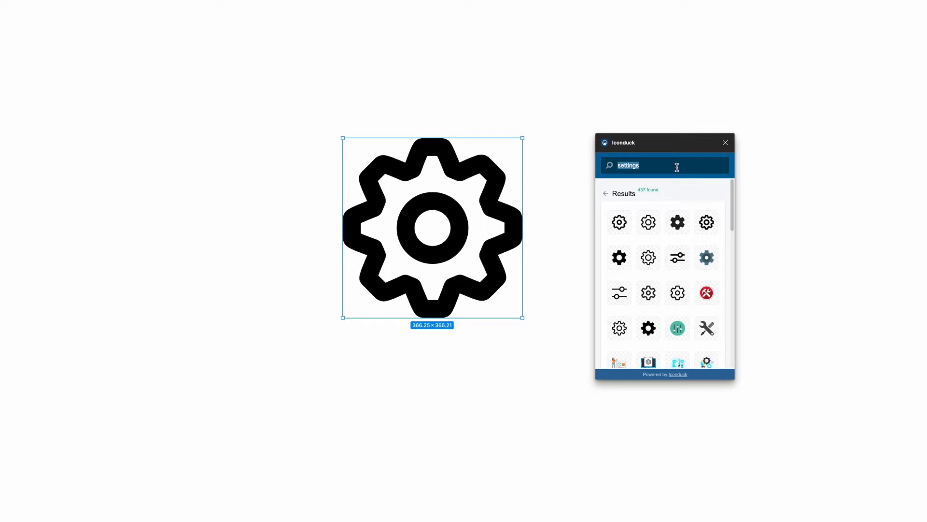
type("money")
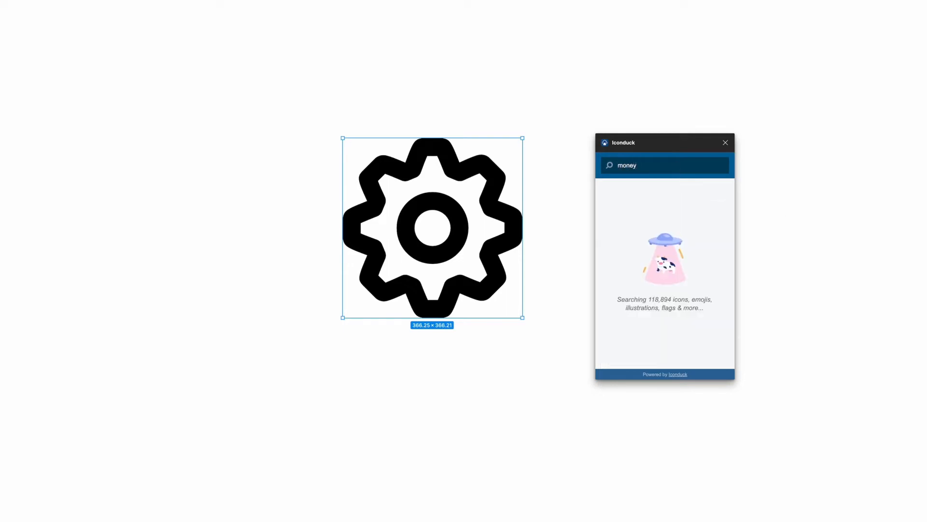
type("people")
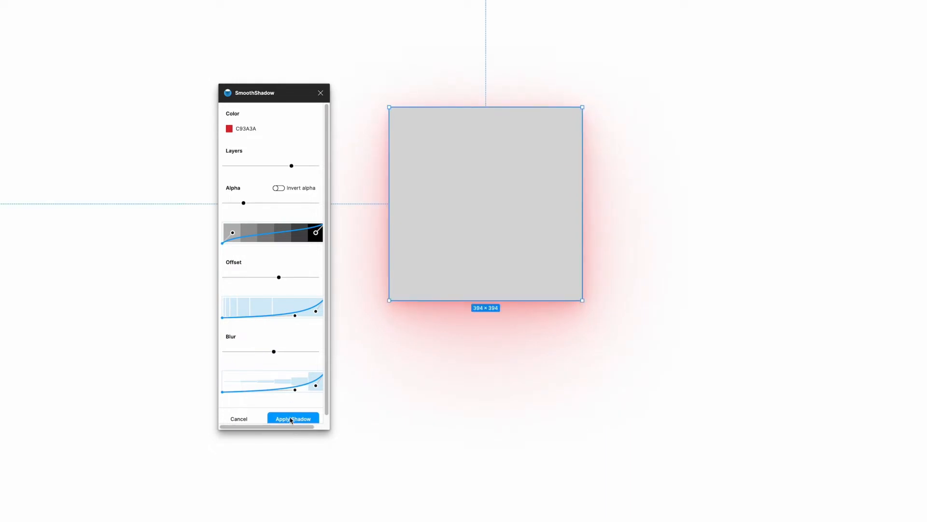
Apply the layered C93A3A red SmoothShadow to the grey square.
left_click(293, 419)
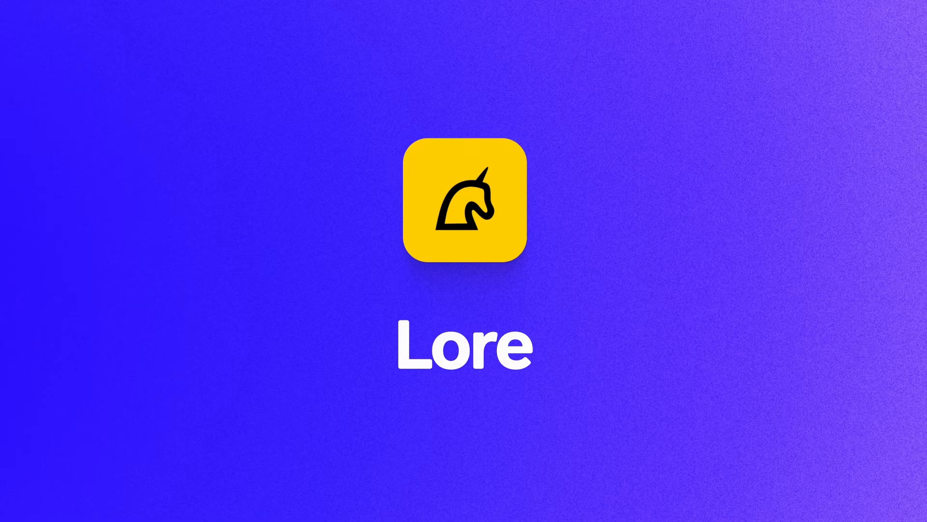
mouse_move(821, 216)
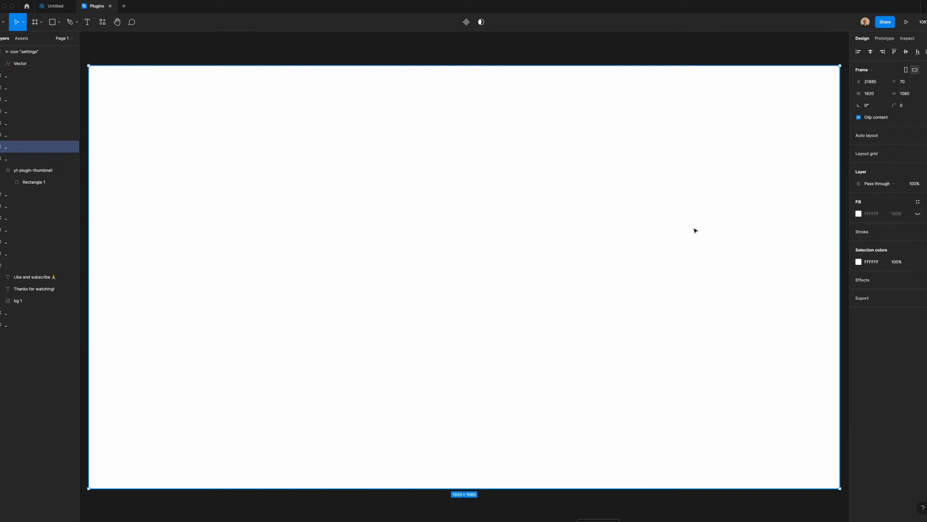
mouse_move(655, 236)
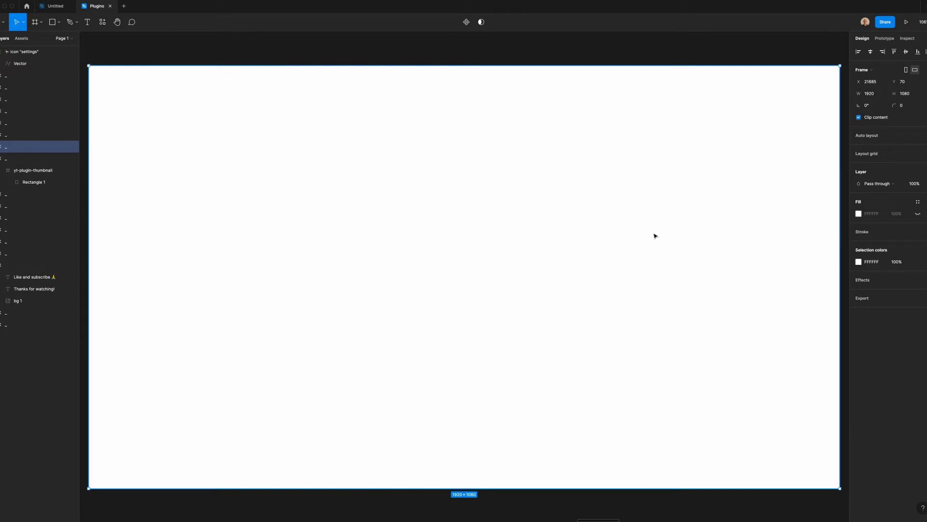
mouse_move(622, 237)
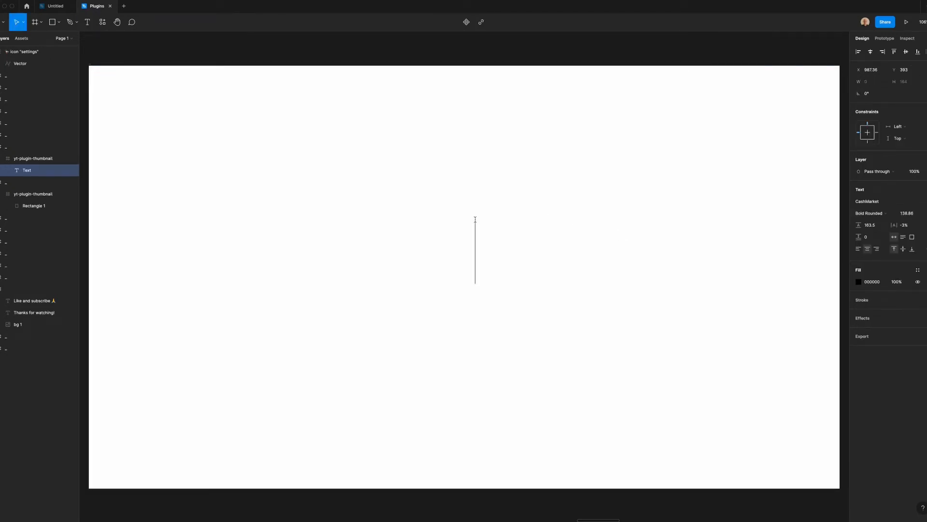
Type a 'Lorem ipsum' heading and adjust its font size and line height.
type("Lorem im")
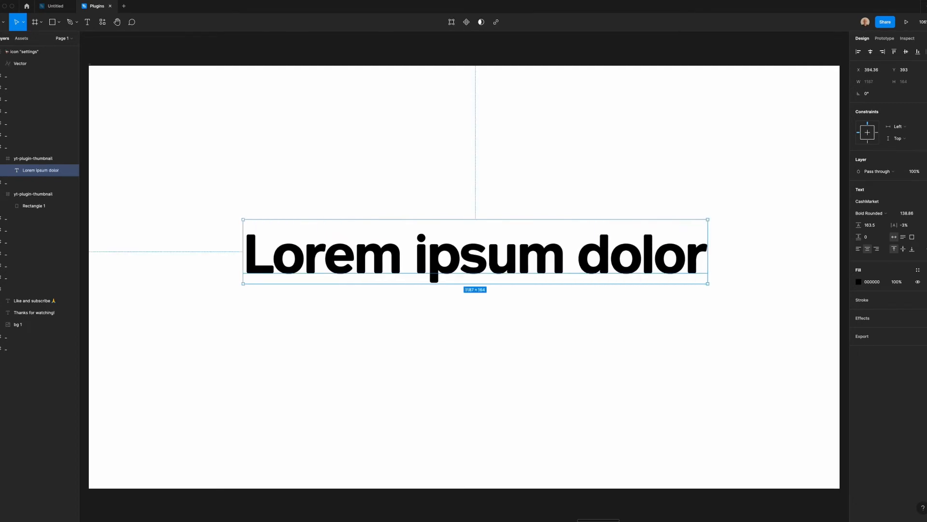
left_click(907, 213)
type("80")
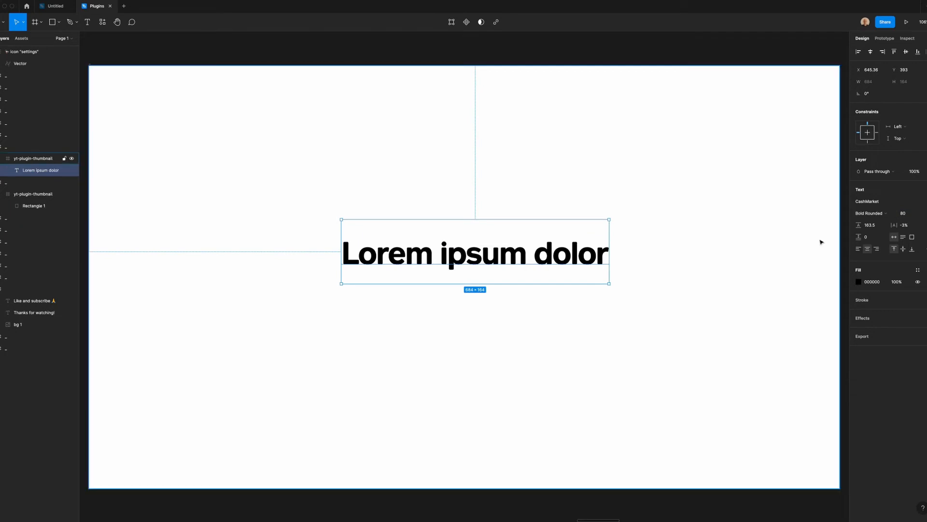
left_click(869, 224)
type("104")
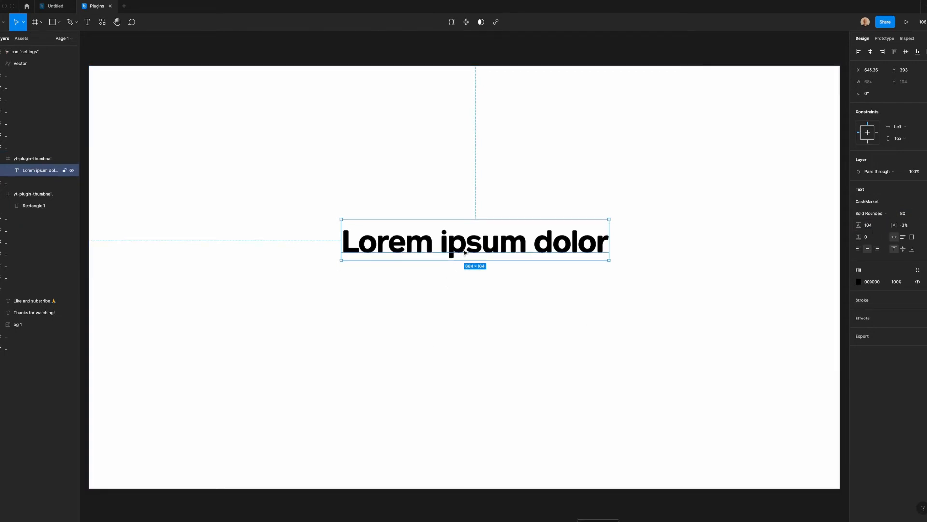
Find more plugins from the heading's context menu and pick a lorem ipsum plugin.
right_click(473, 241)
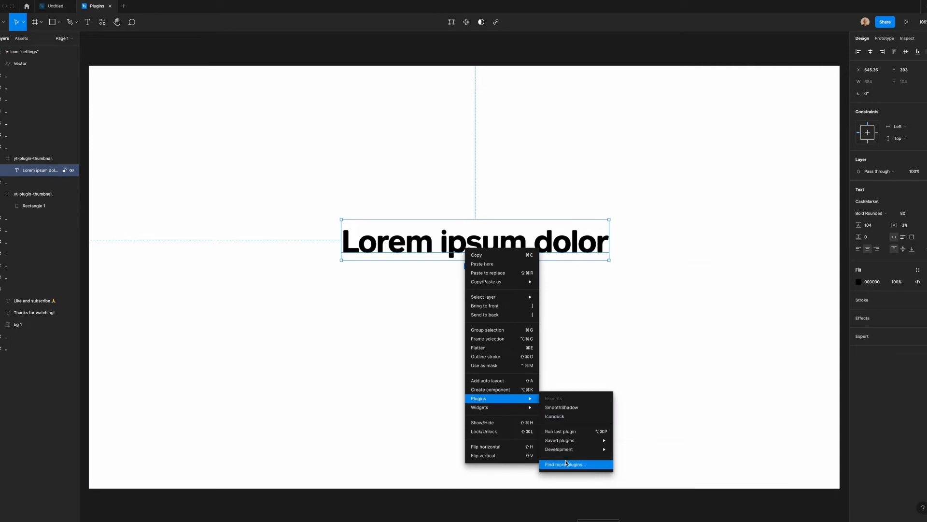
left_click(565, 464)
type("lorem")
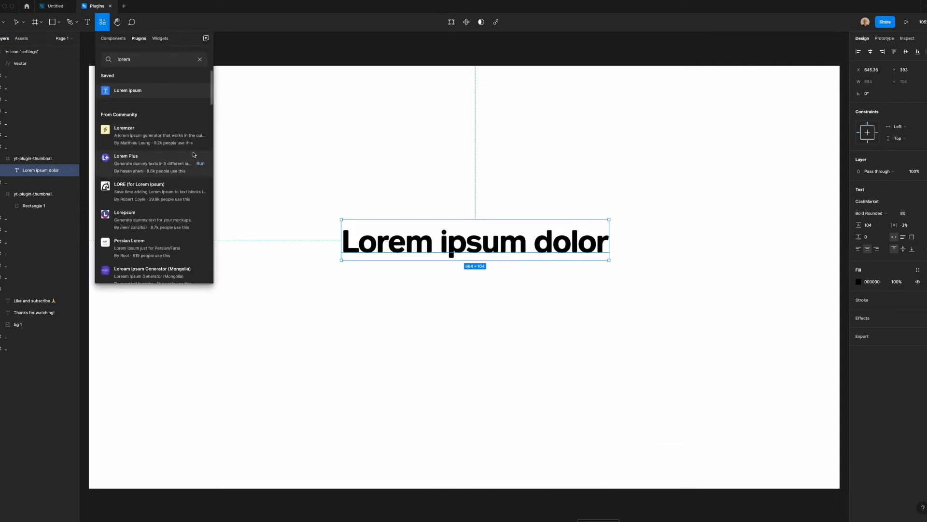
left_click(139, 192)
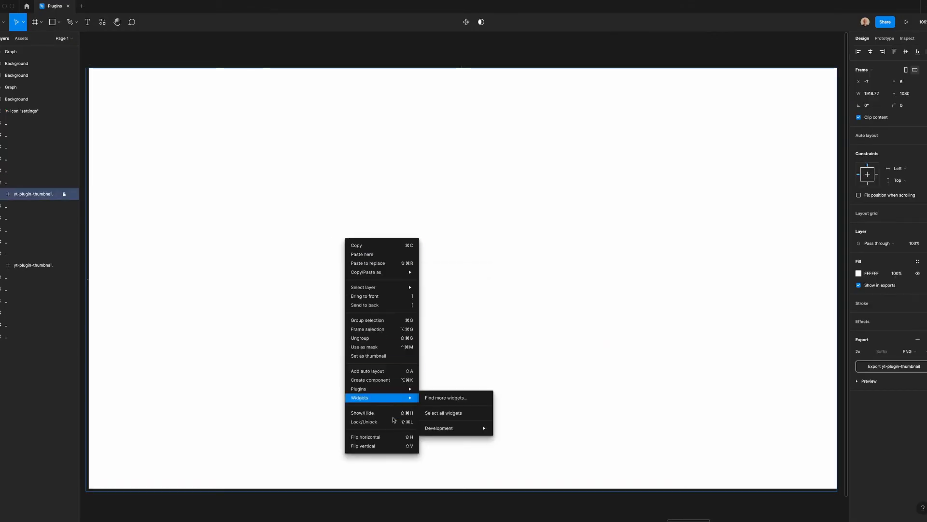
mouse_move(358, 389)
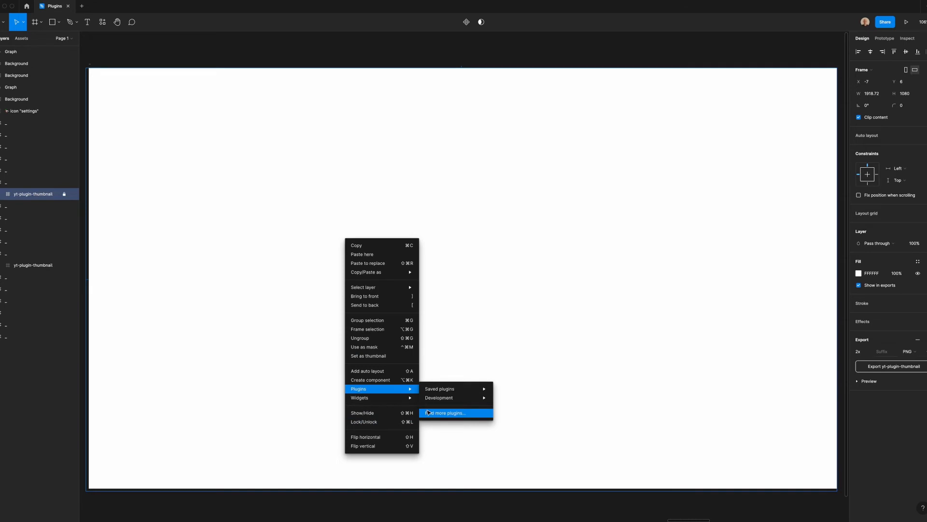
Run Sparkliner, shuffle the data values twice, and create the line graph.
left_click(445, 413)
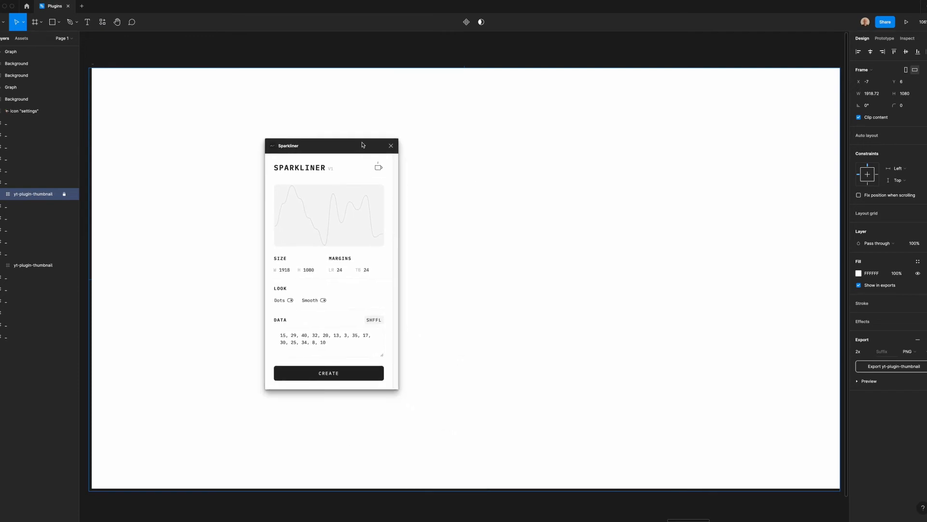
mouse_move(304, 218)
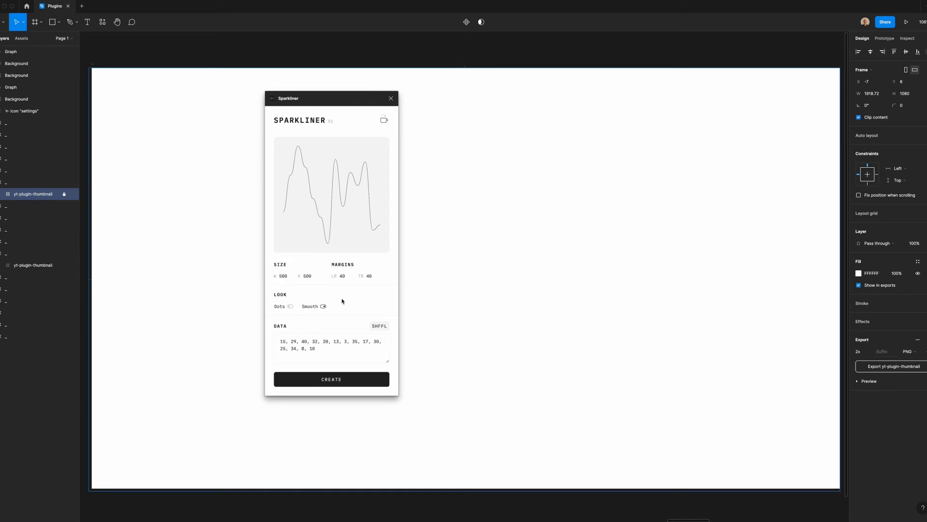
mouse_move(344, 321)
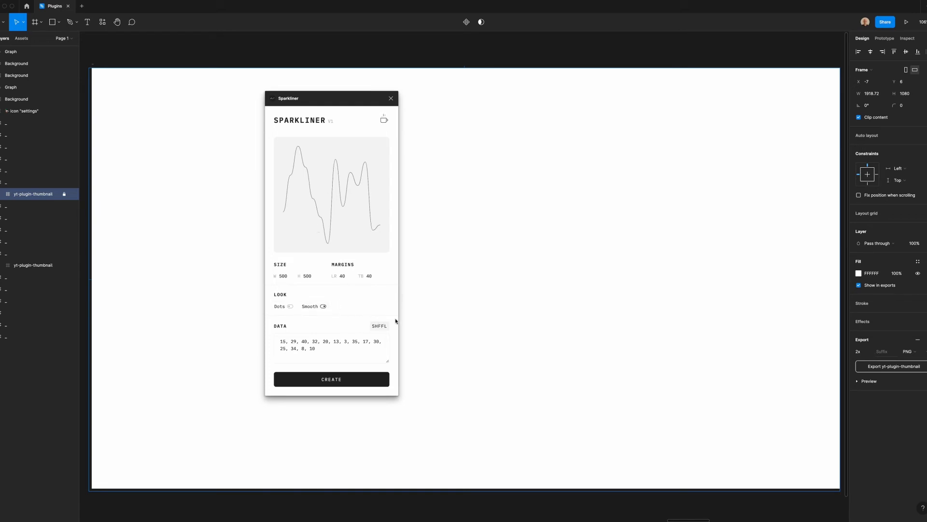
left_click(379, 327)
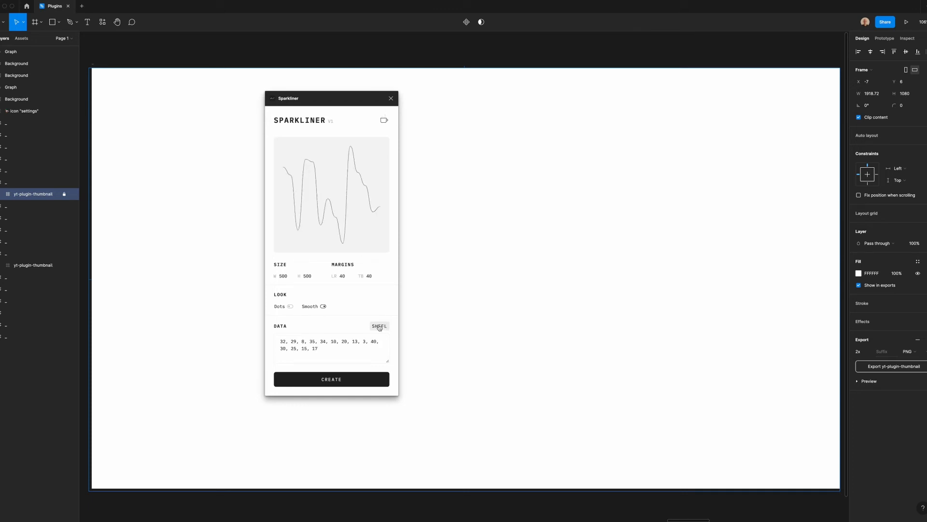
left_click(379, 326)
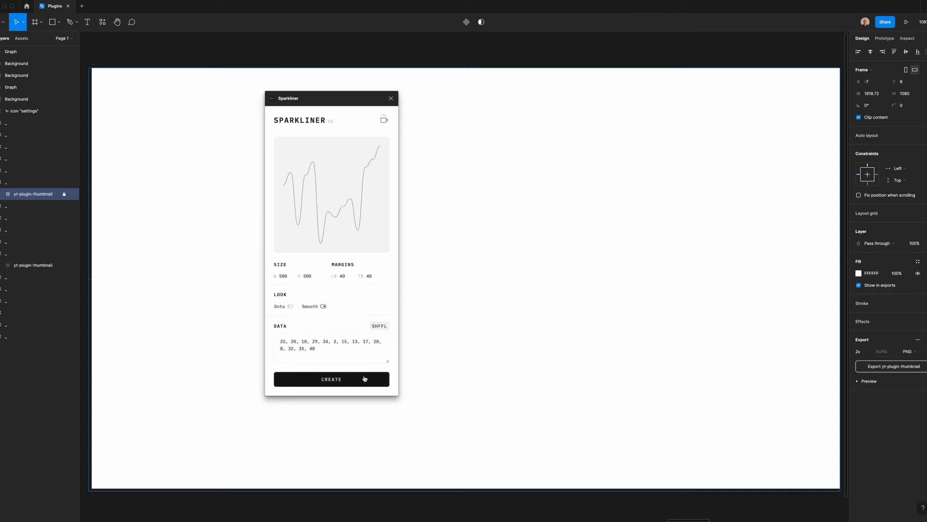
left_click(331, 379)
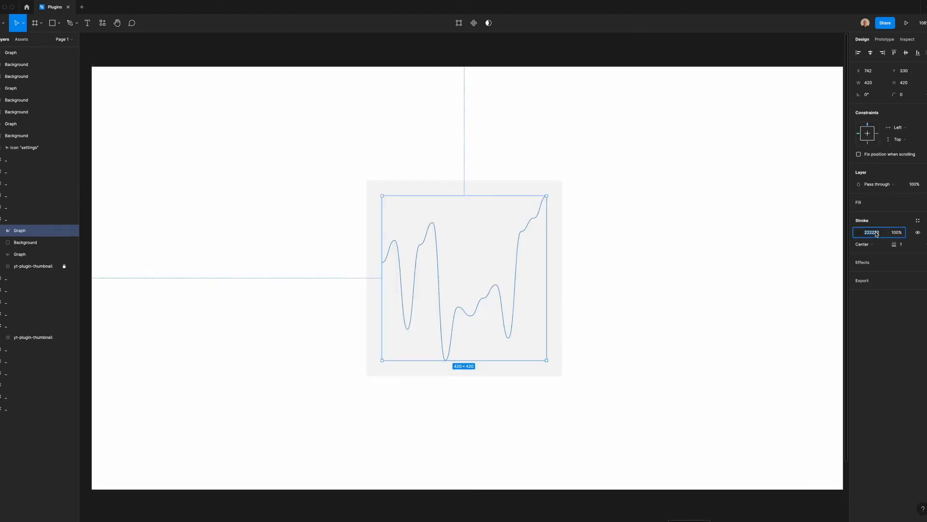
Change the graph's stroke colour to red C22020.
left_click(859, 232)
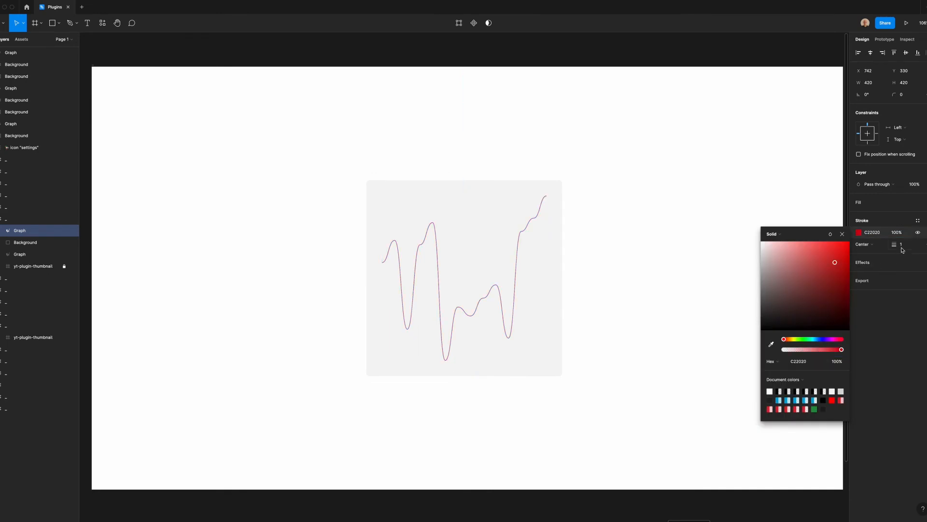
type("5")
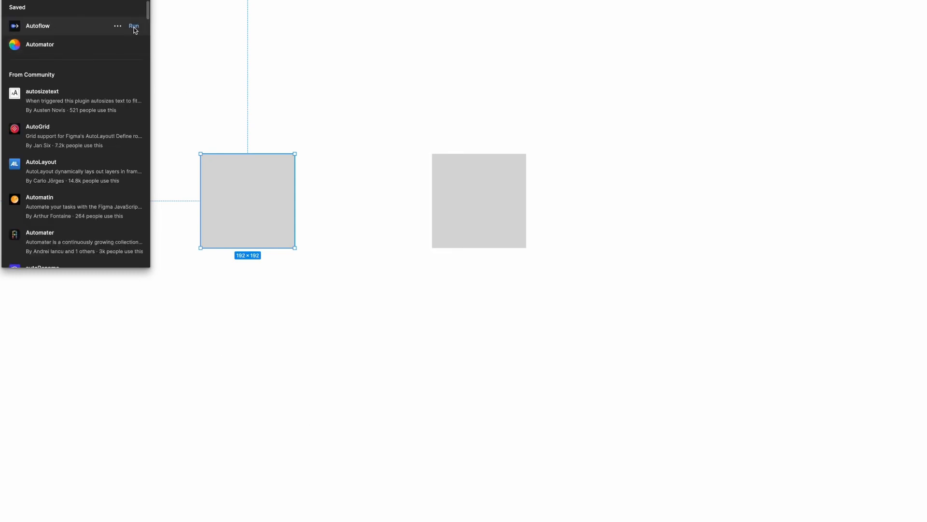
Connect two squares with Autoflow, set stroke 4 with no start marker, select a third square.
left_click(134, 27)
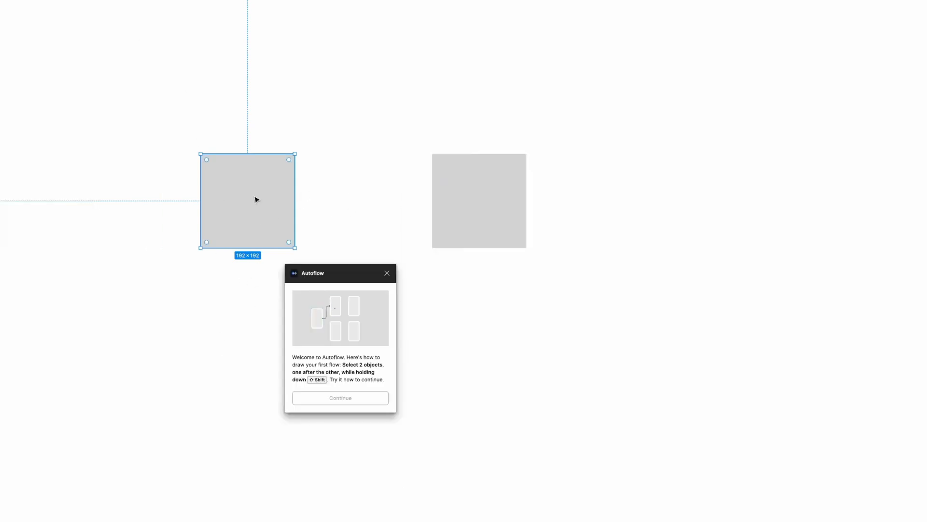
left_click(479, 207)
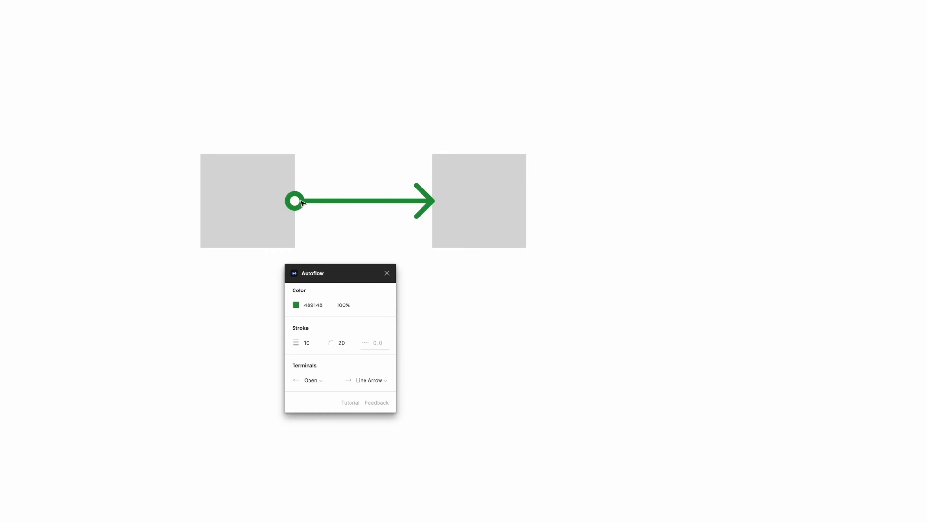
mouse_move(274, 212)
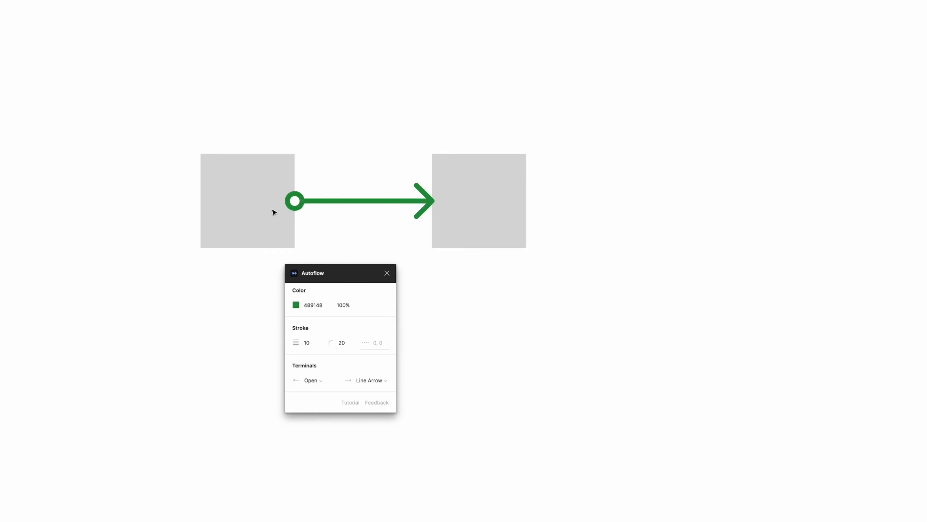
mouse_move(327, 263)
type("000000")
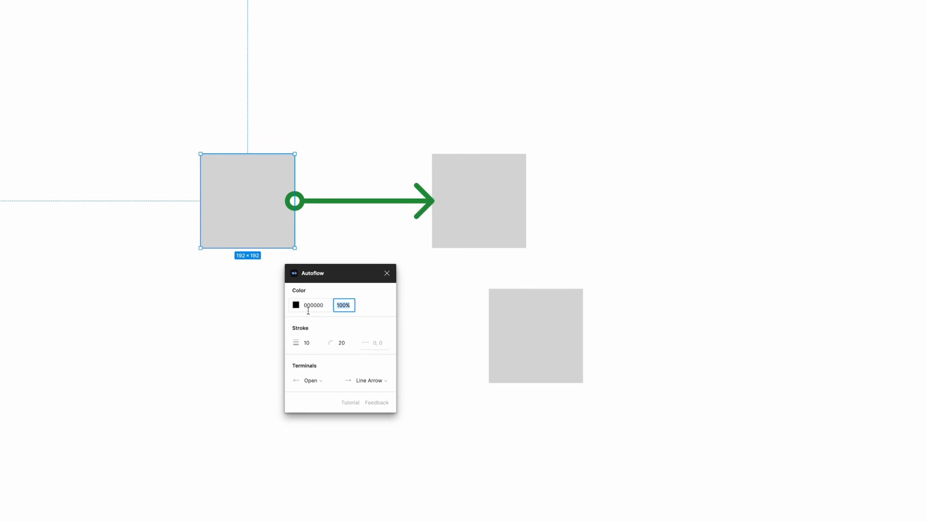
left_click(340, 342)
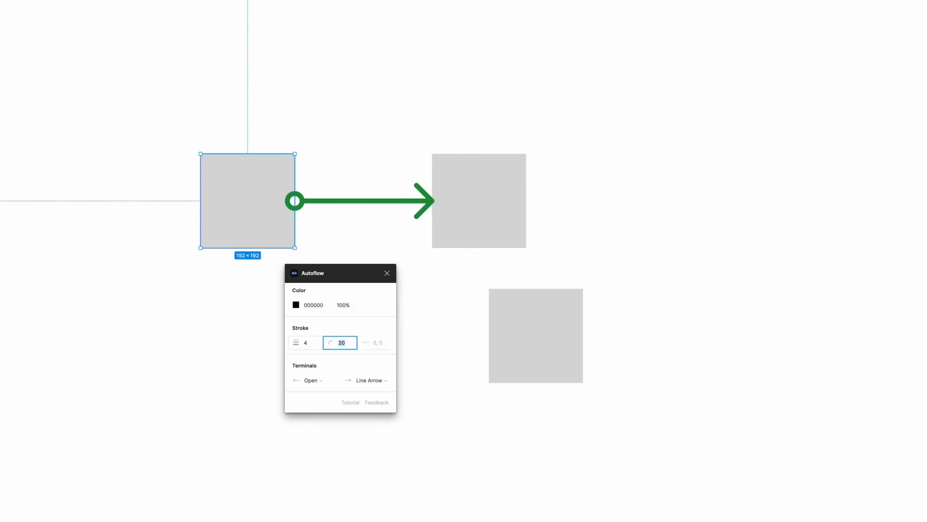
left_click(310, 380)
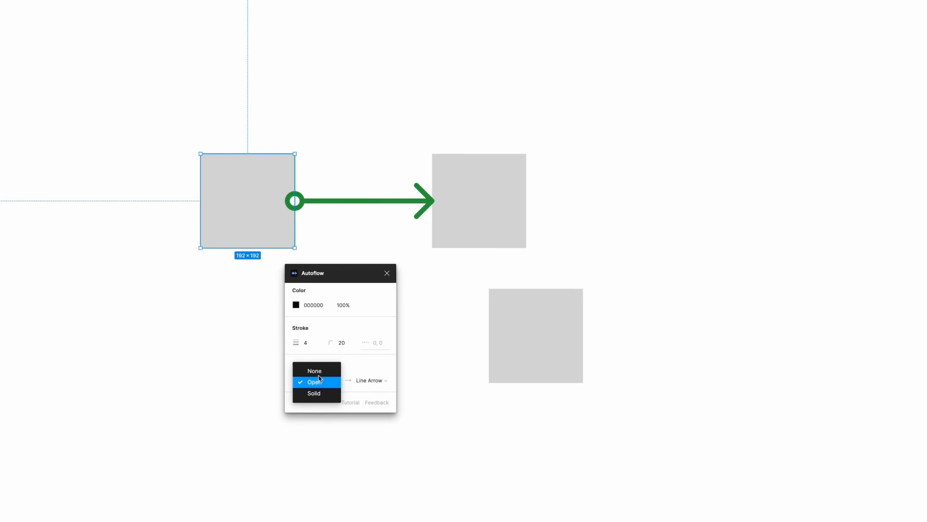
left_click(311, 380)
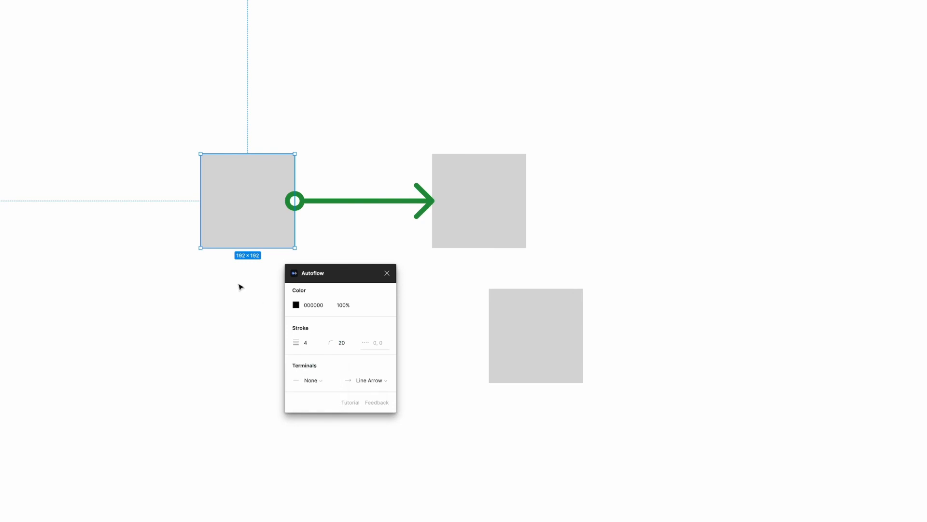
left_click(536, 335)
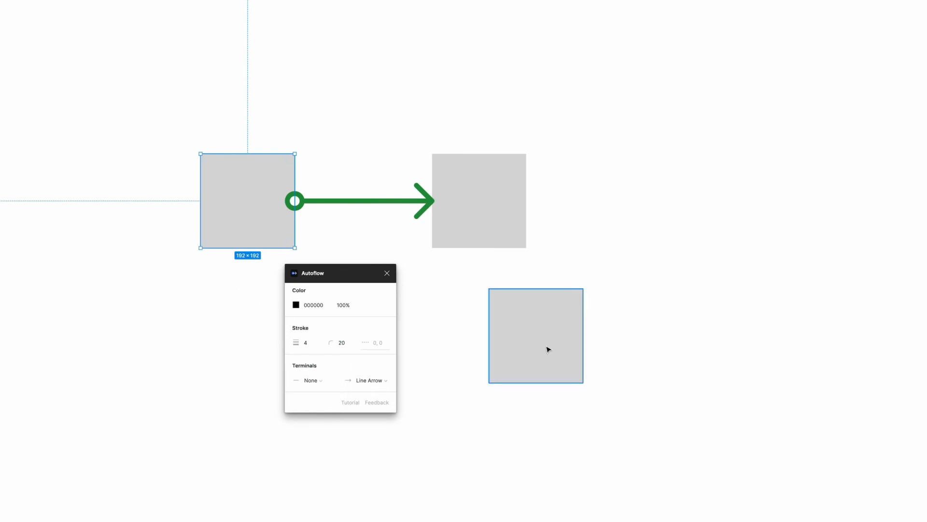